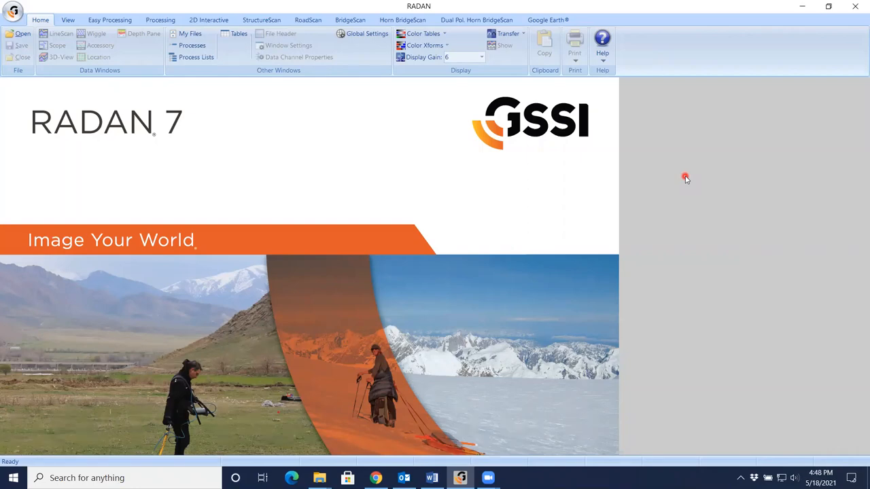
mouse_move(206, 129)
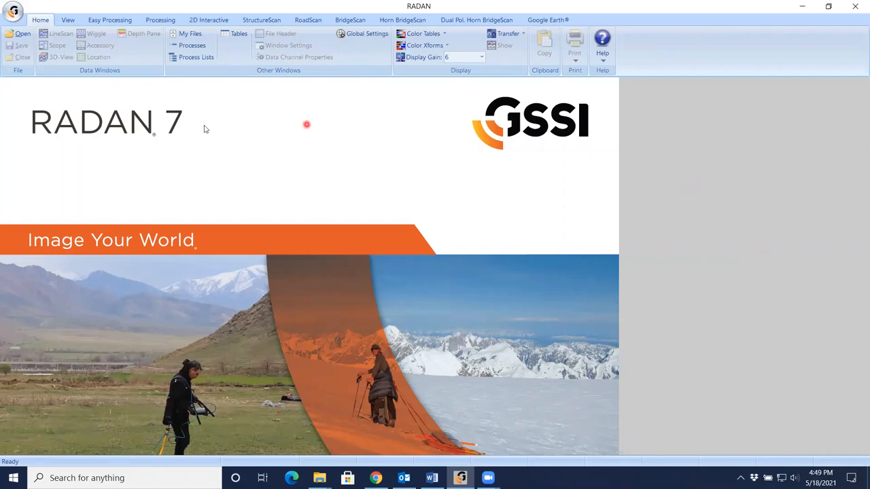
Show the Open dialog at the Proc folder listing the two processed radar files
left_click(22, 33)
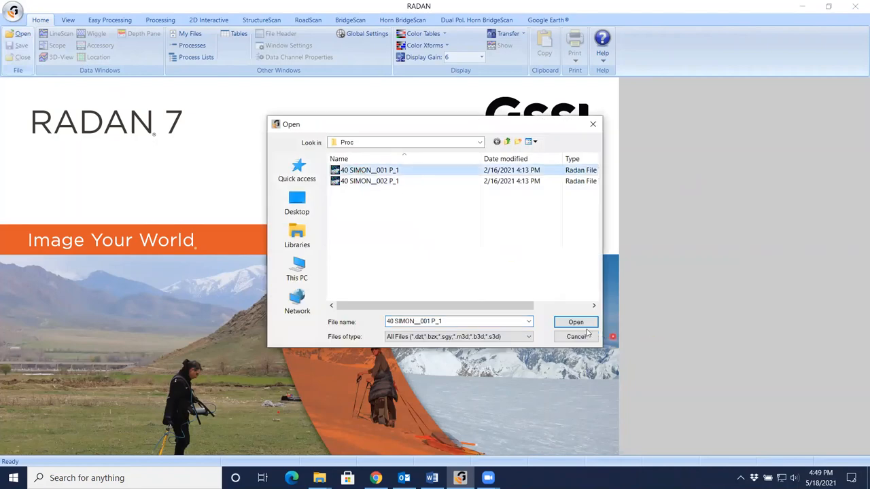
Open 40 SIMON__001 P_1 and maximize its LineScan window to fill the workspace
left_click(575, 321)
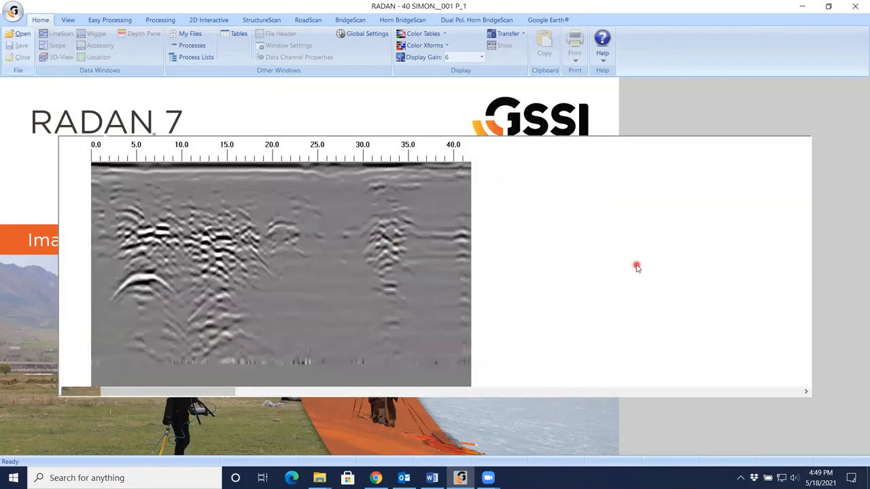
left_click(61, 33)
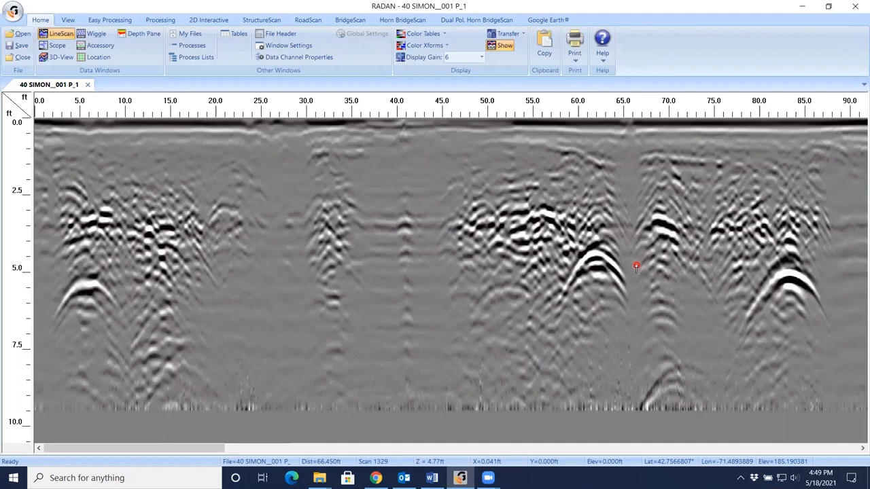
left_click(89, 283)
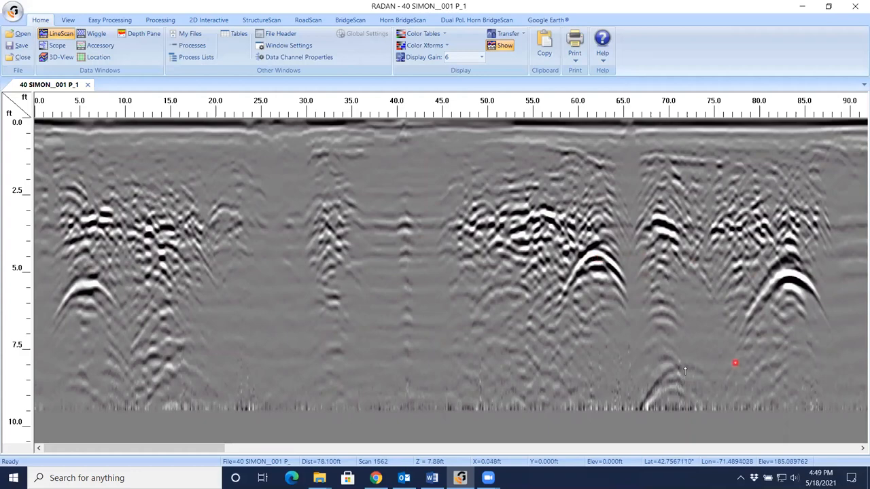
mouse_move(686, 371)
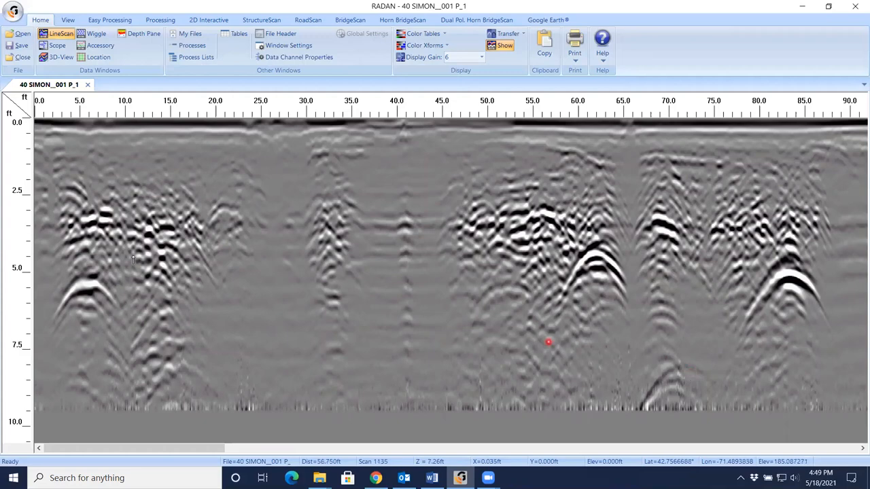
left_click(84, 284)
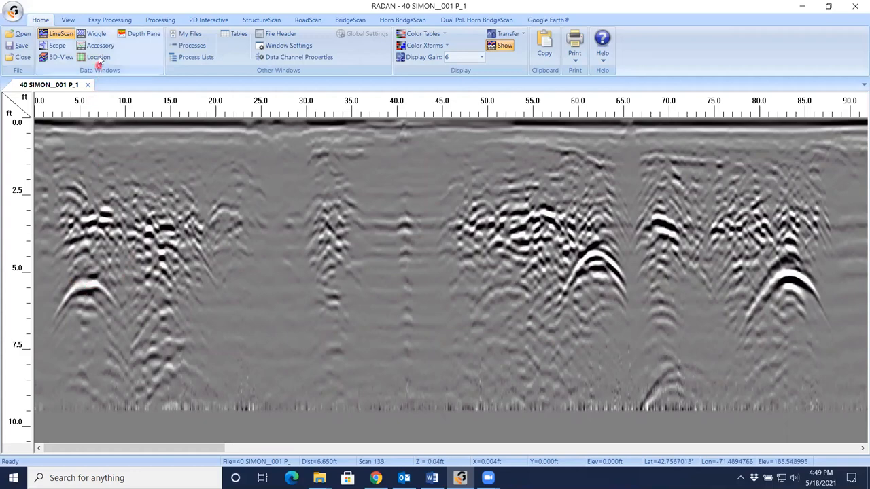
Show the Location survey path as a 3D view beside the LineScan profile
left_click(98, 58)
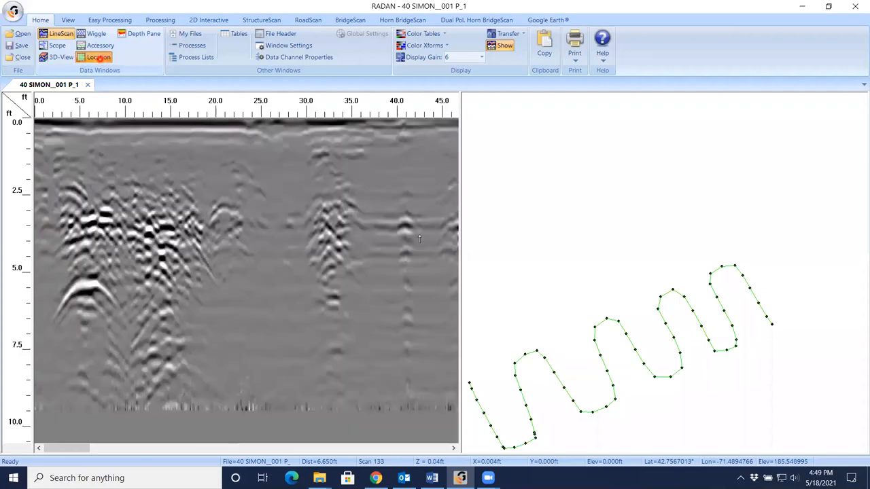
left_click(722, 393)
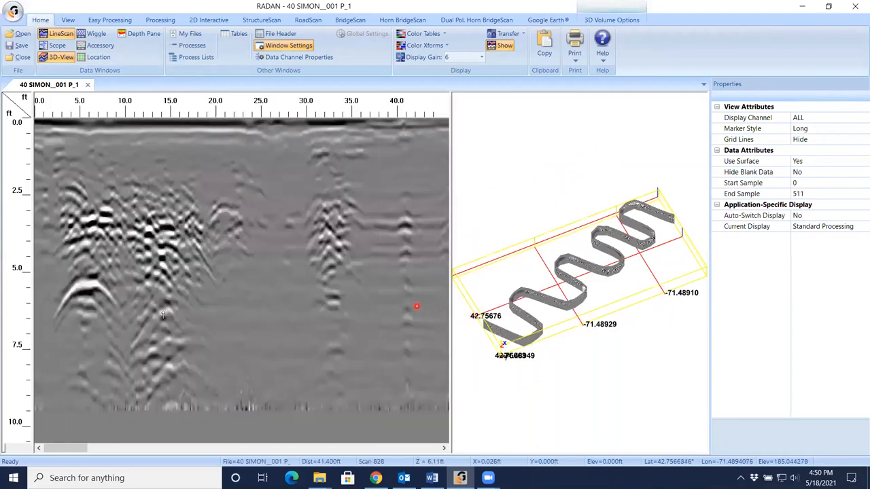
left_click(89, 281)
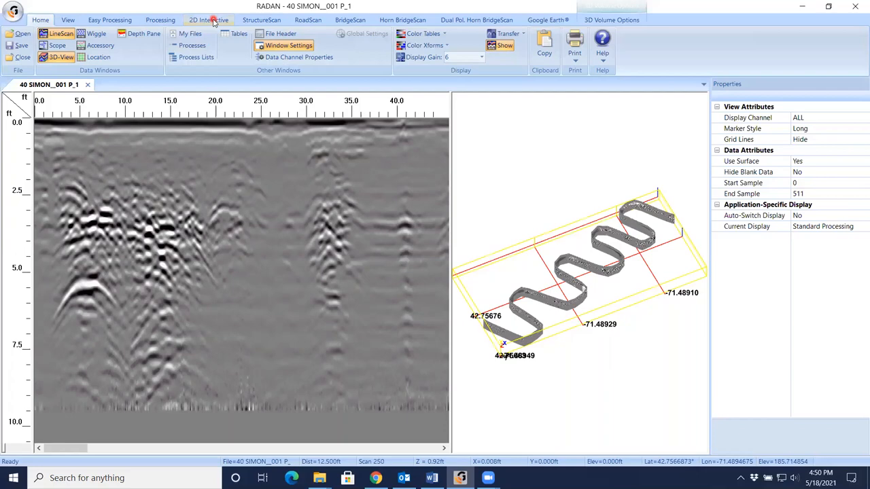
Enable single-point target picking and mark hyperbola peaks near 6 ft and 84 ft
left_click(209, 19)
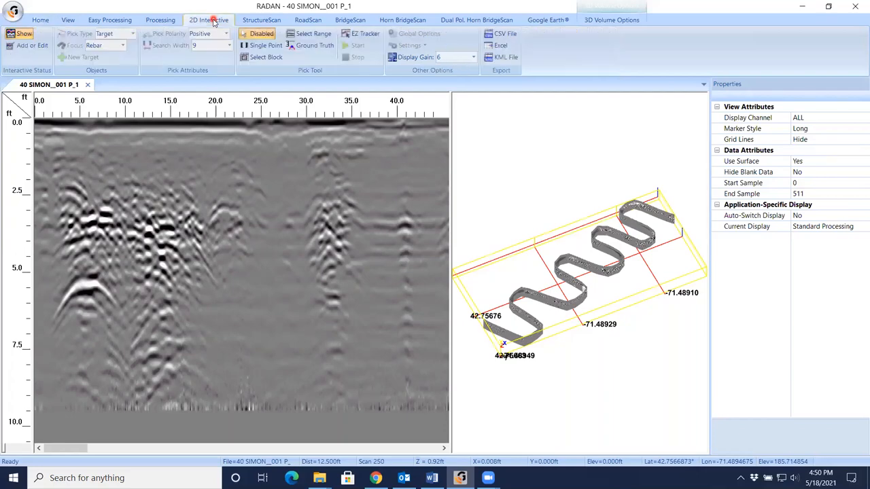
mouse_move(265, 45)
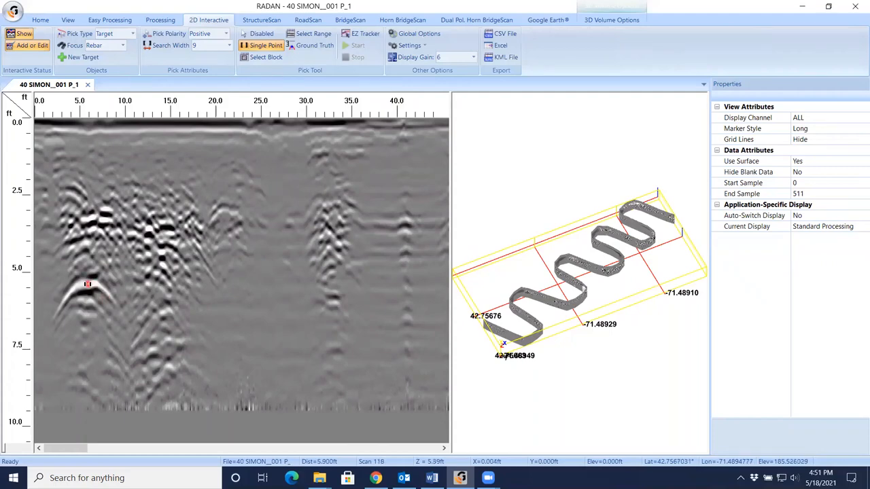
left_click(117, 300)
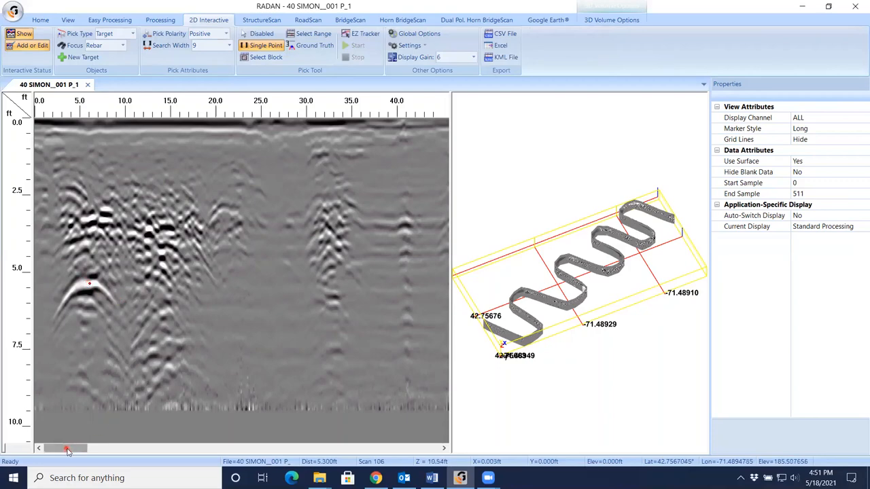
left_click_drag(67, 449, 71, 449)
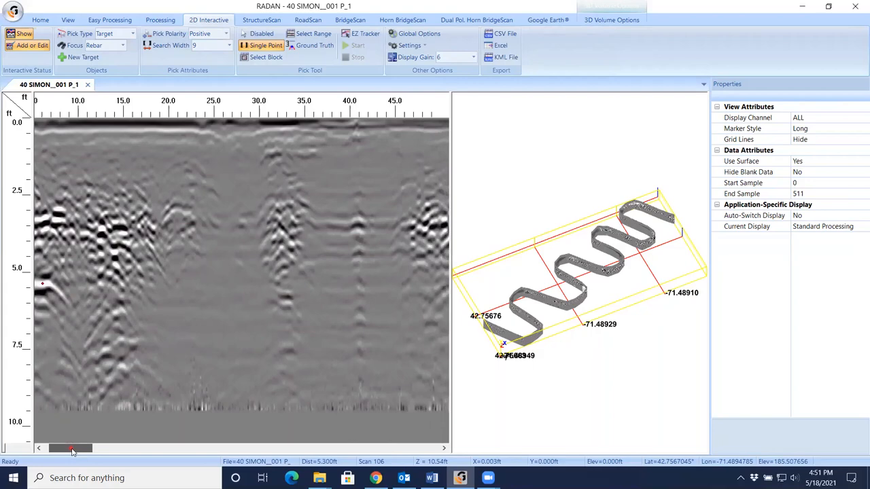
left_click_drag(72, 448, 126, 448)
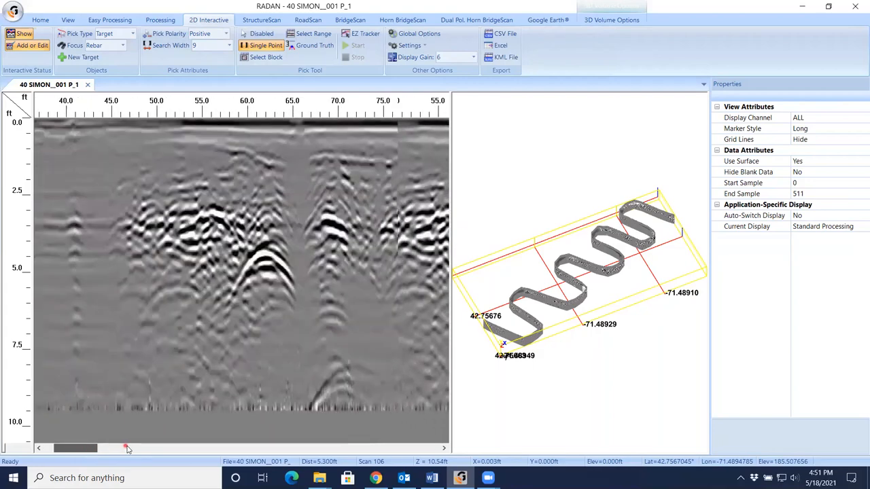
left_click_drag(75, 449, 131, 449)
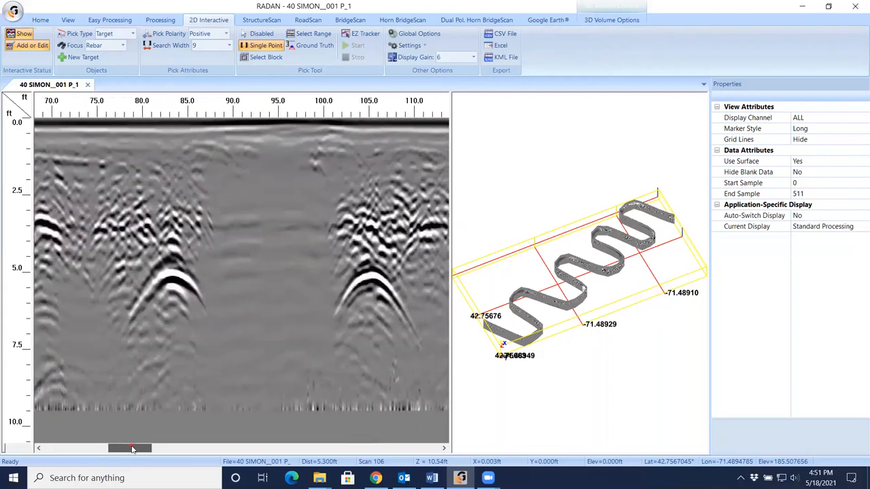
left_click_drag(131, 448, 149, 448)
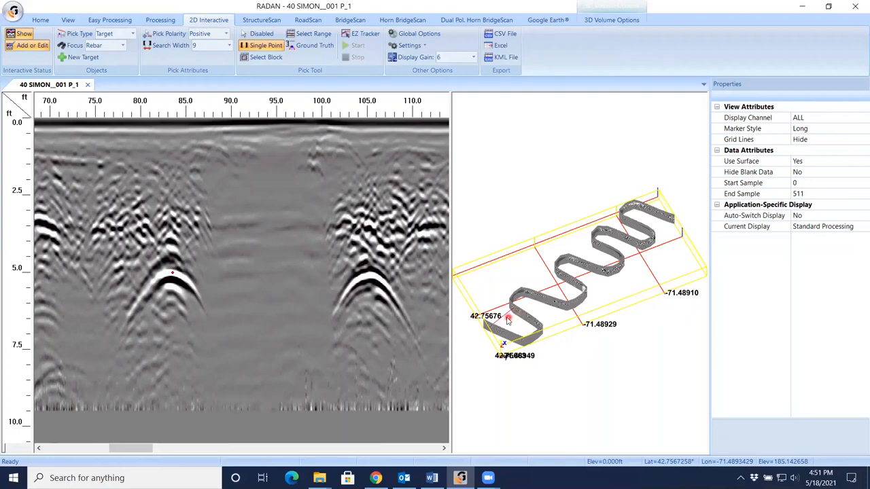
Give the Rebar target the color Blue and a diameter of 1 ft
left_click(611, 19)
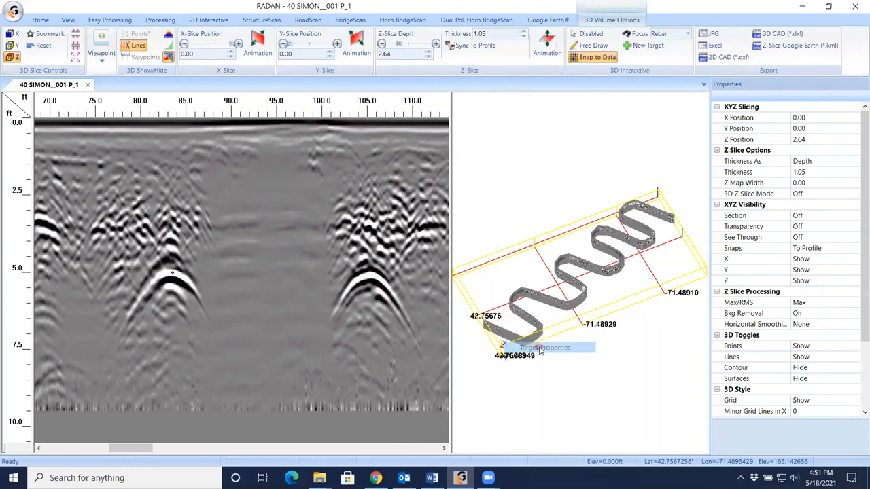
left_click(545, 348)
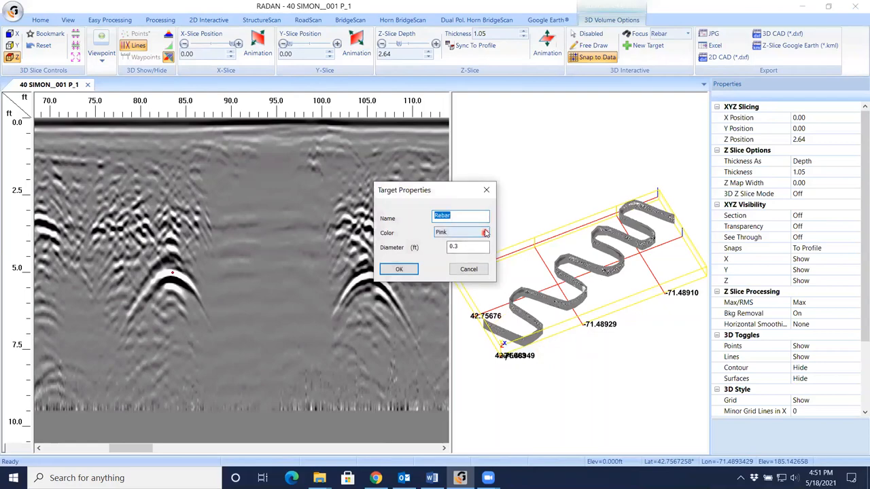
left_click(484, 231)
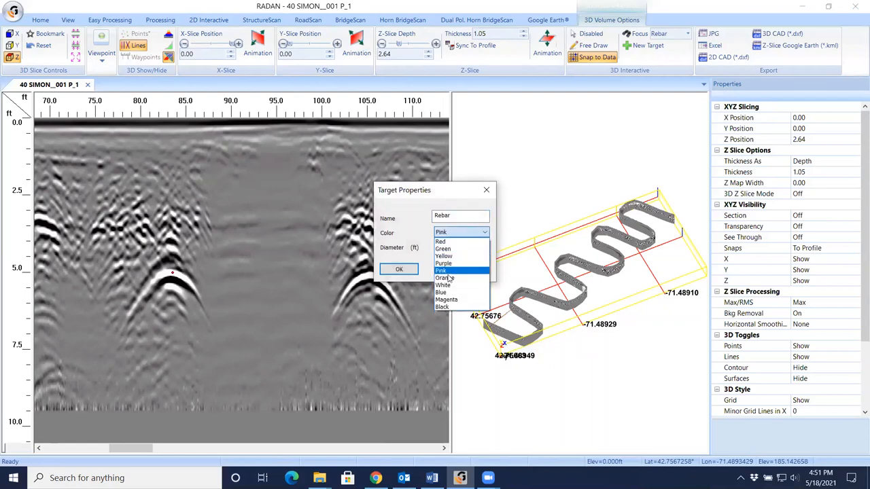
left_click(440, 293)
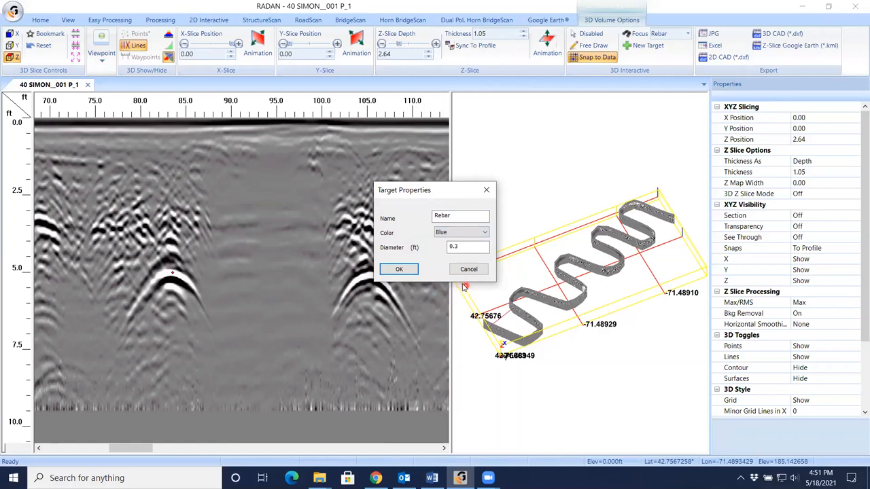
left_click(466, 247)
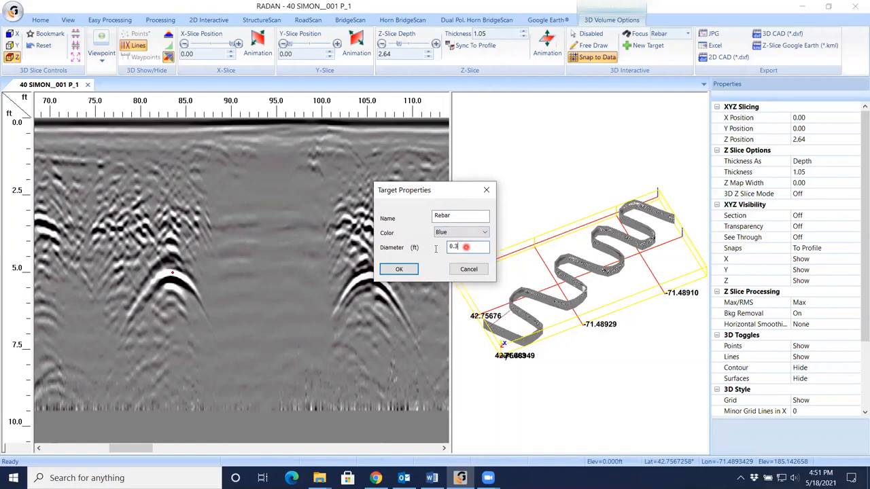
type("1")
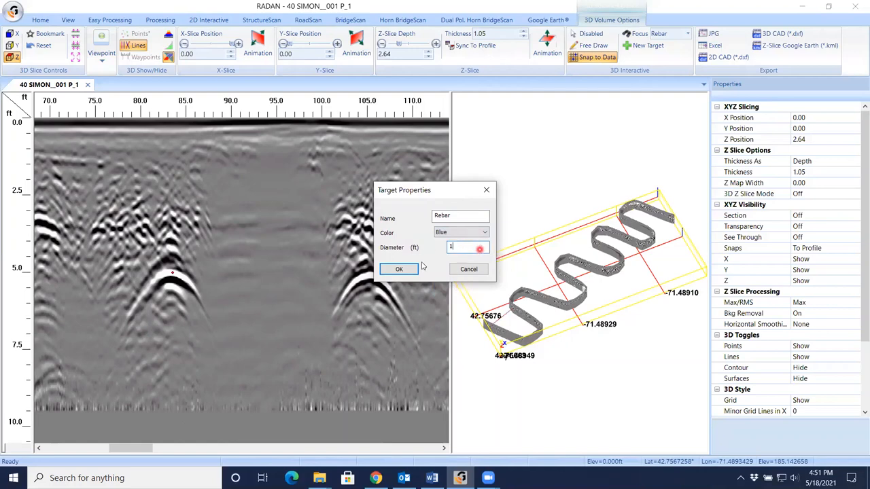
left_click(399, 269)
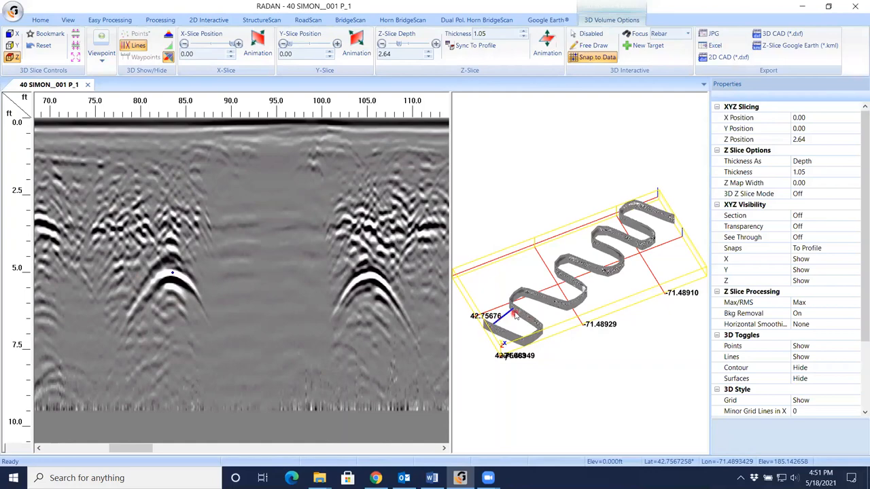
Pick Rebar points on hyperbola apexes along the profile out to about 405 ft
left_click(371, 294)
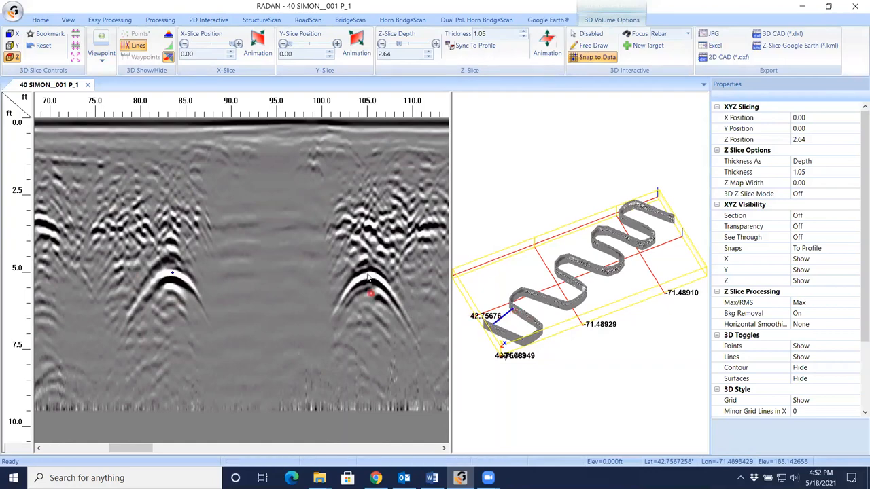
left_click(209, 19)
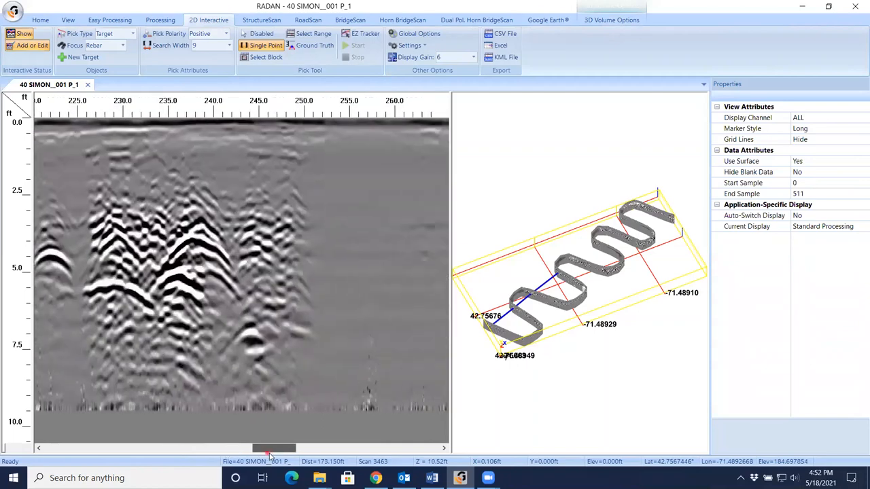
left_click_drag(274, 448, 304, 449)
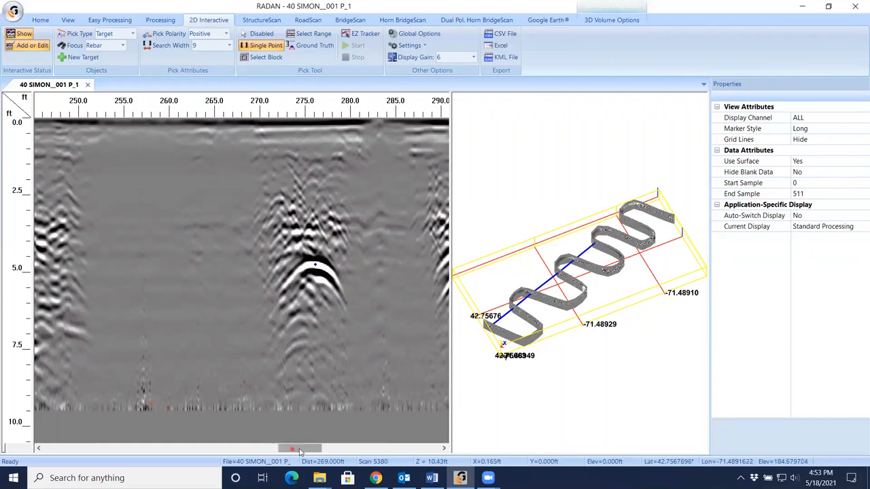
left_click_drag(291, 449, 320, 449)
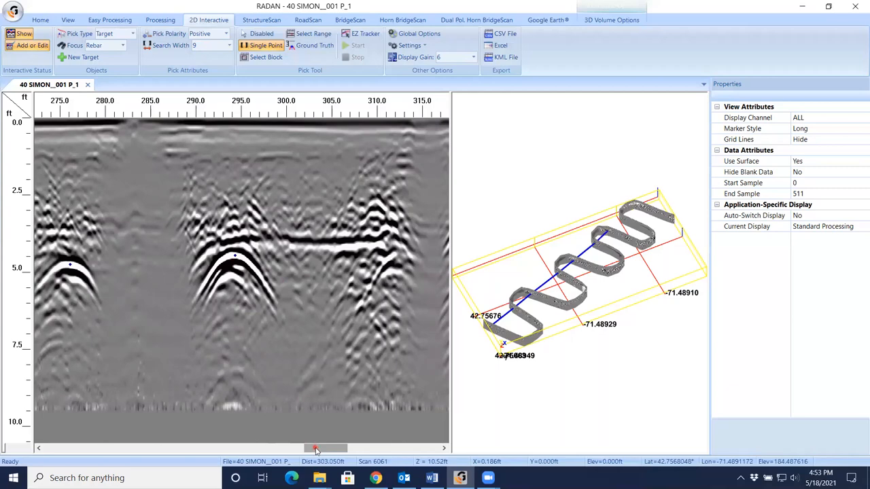
left_click_drag(315, 448, 361, 448)
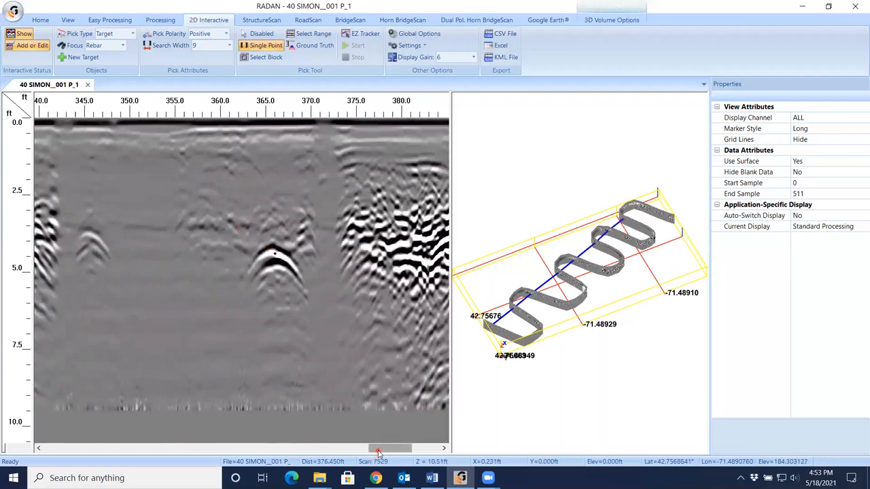
left_click_drag(377, 449, 432, 449)
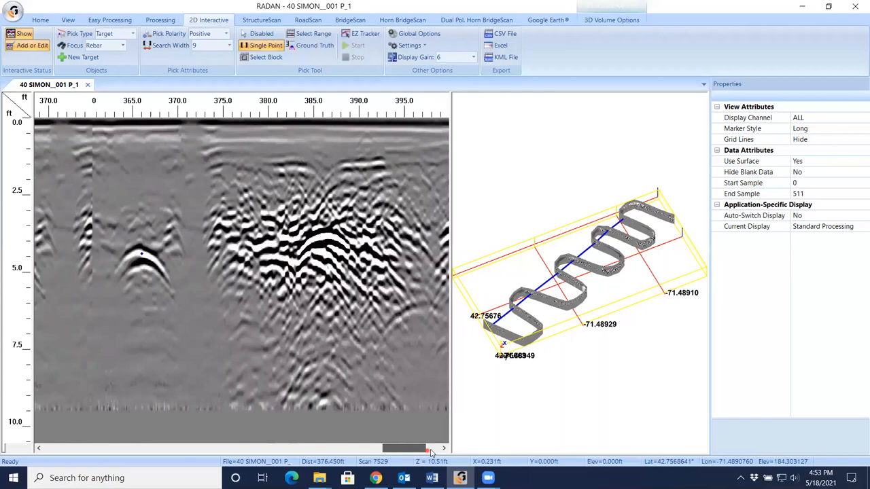
scroll("right", 3)
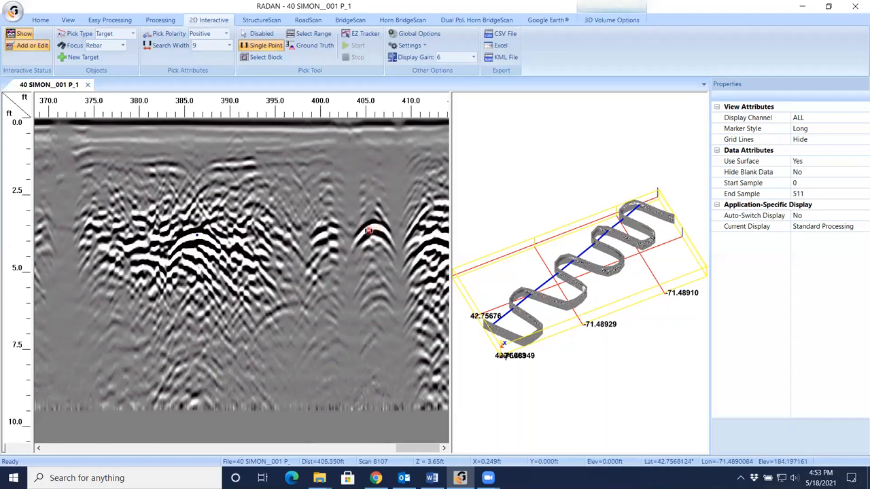
mouse_move(83, 57)
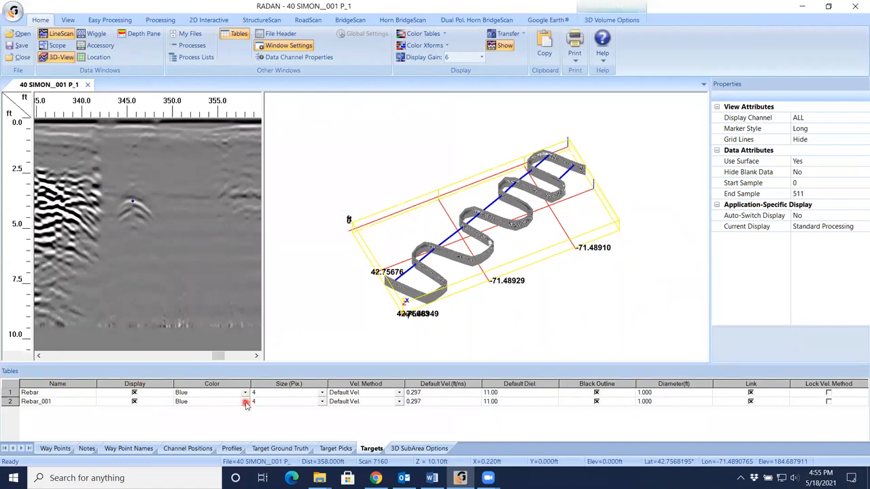
Color the second target green and rename it Drain, naming the first target Water
left_click(246, 401)
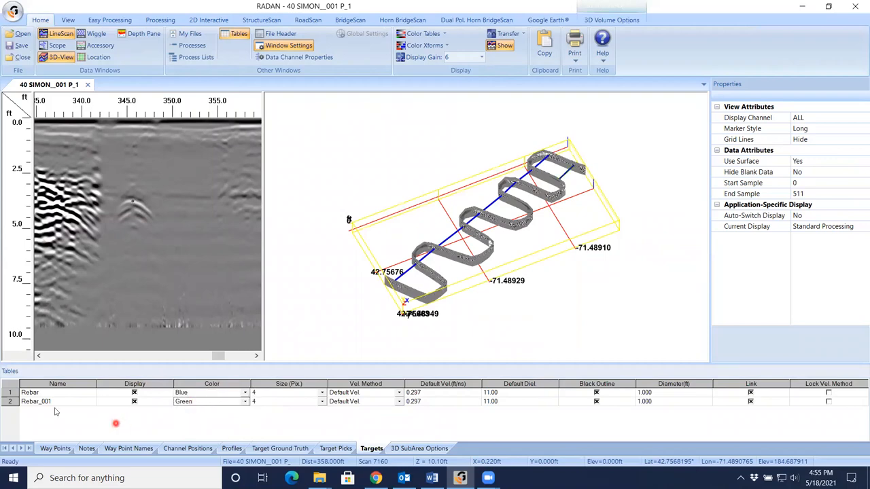
double_click(34, 401)
type("Drain")
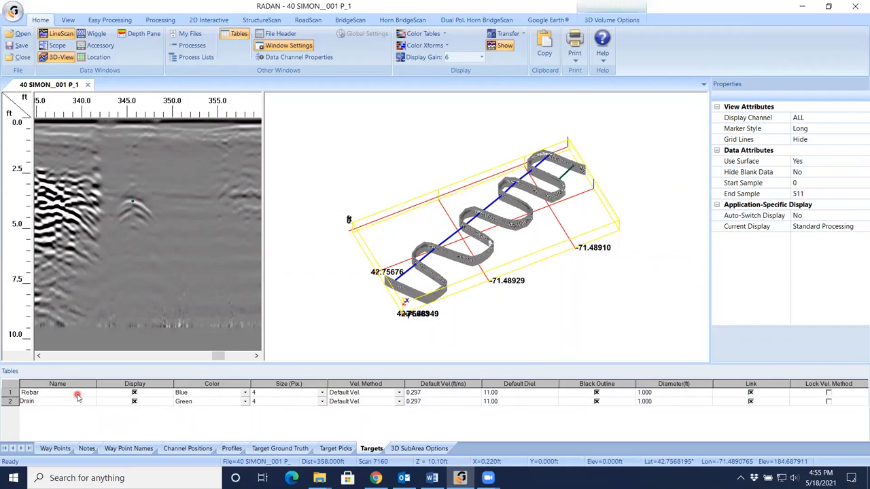
double_click(30, 392)
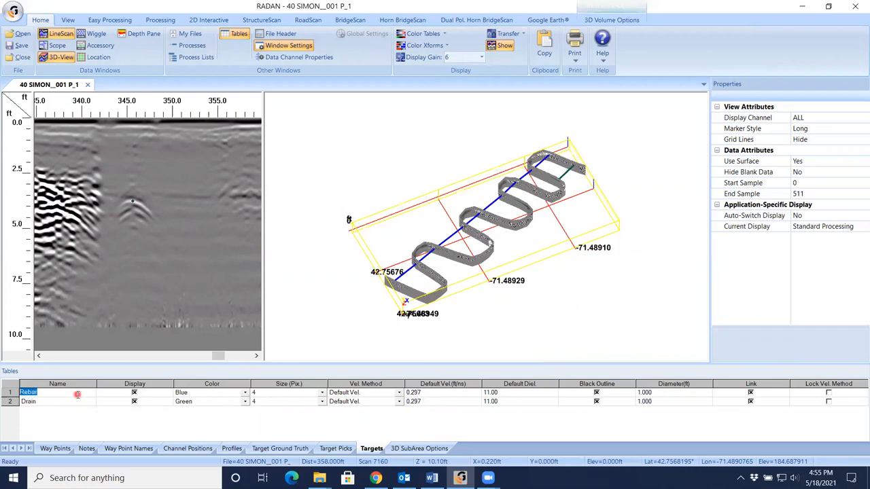
type("Water")
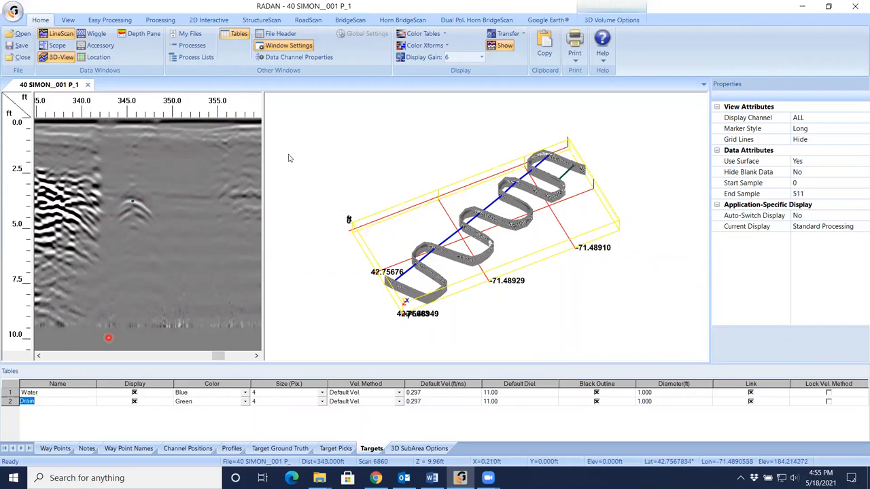
left_click(208, 20)
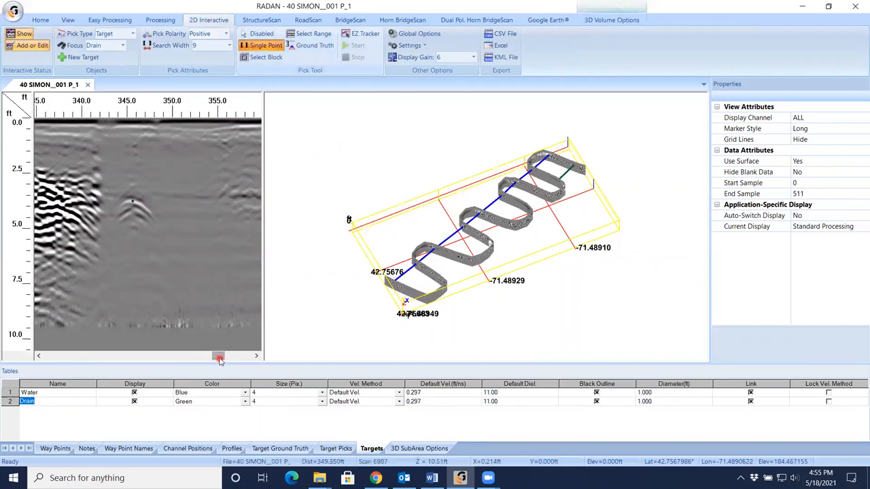
Pick Drain targets near 220 ft, drawing a green line on the 3D track
left_click_drag(219, 357, 214, 357)
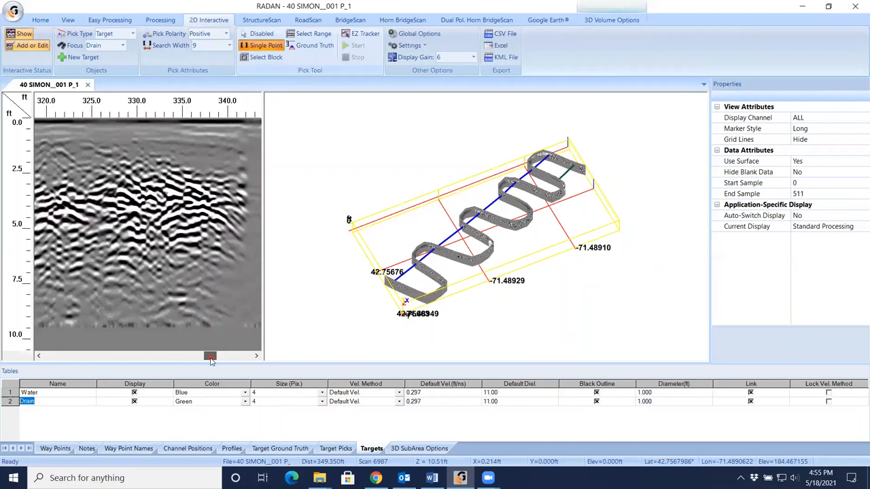
left_click_drag(210, 356, 196, 356)
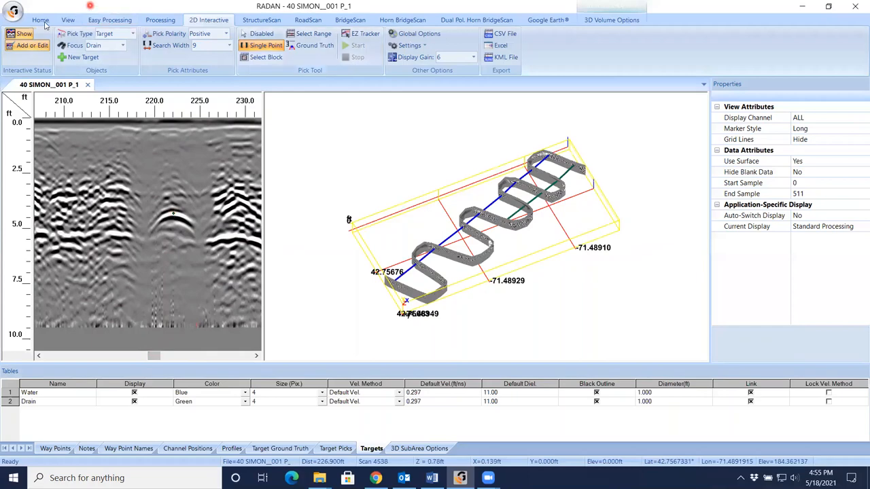
left_click(40, 20)
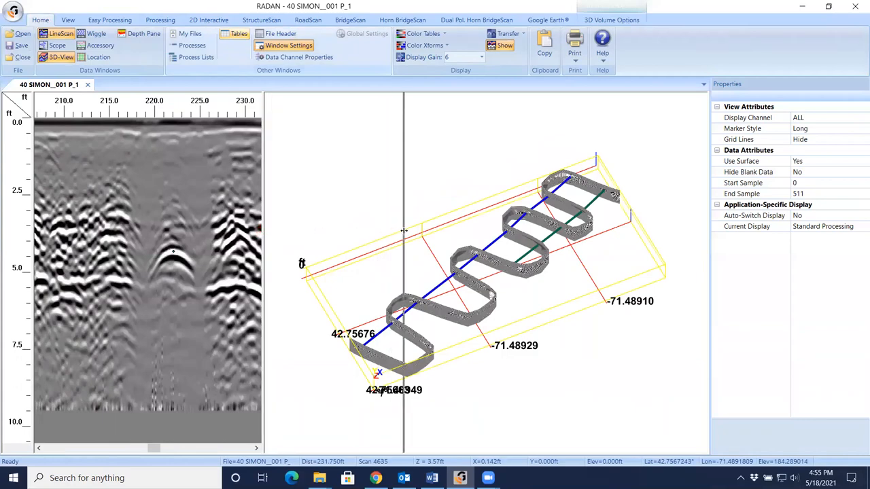
Scroll back along the radargram and pick a Drain point at the hyperbola apex near 80 ft
left_click(209, 19)
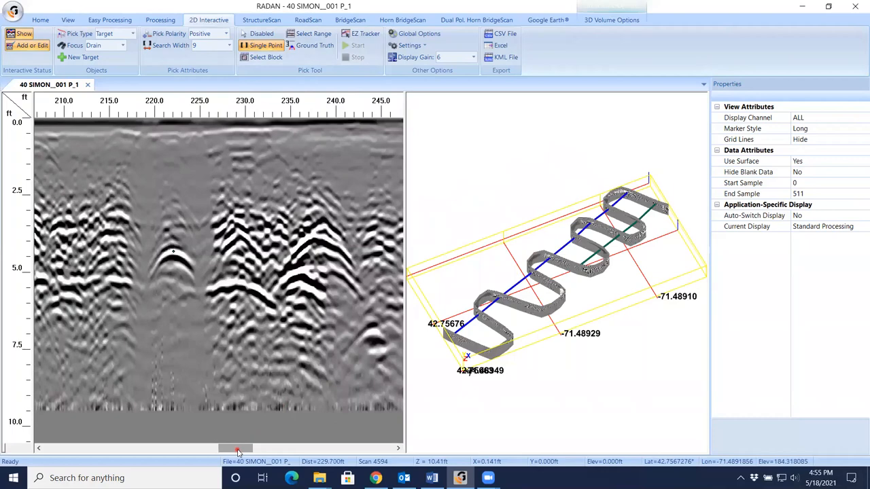
left_click_drag(237, 448, 202, 448)
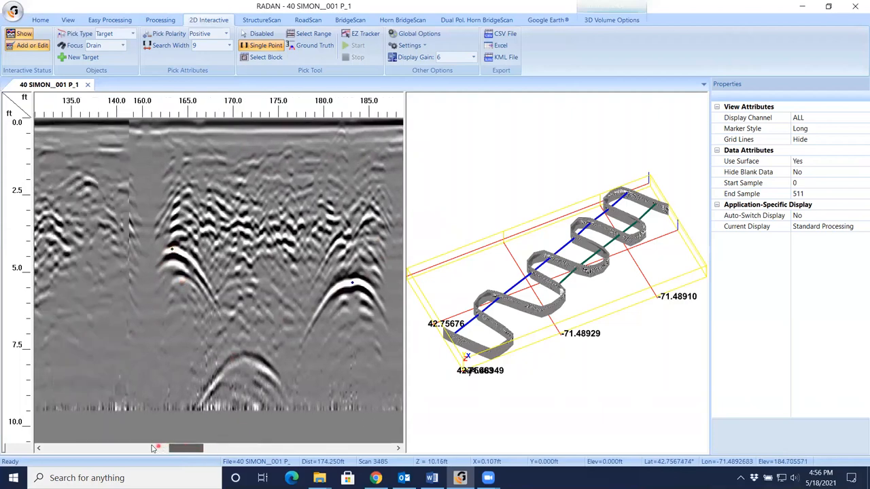
left_click_drag(184, 448, 119, 448)
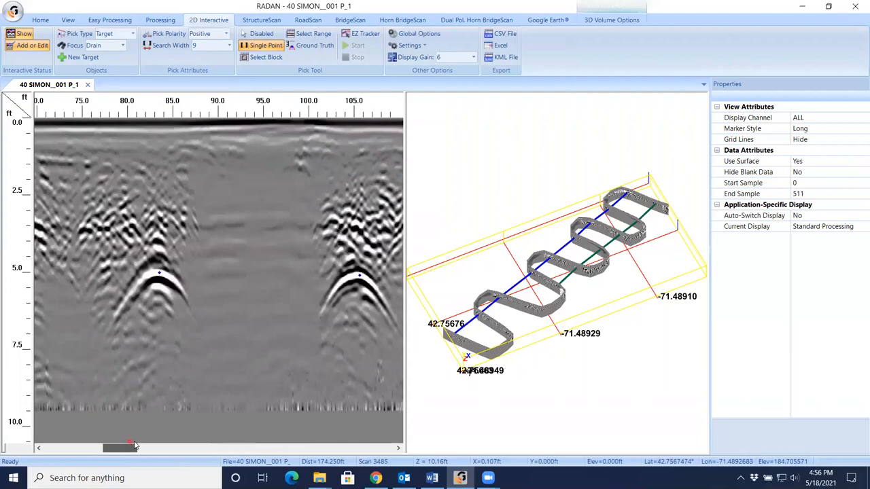
left_click_drag(129, 447, 160, 448)
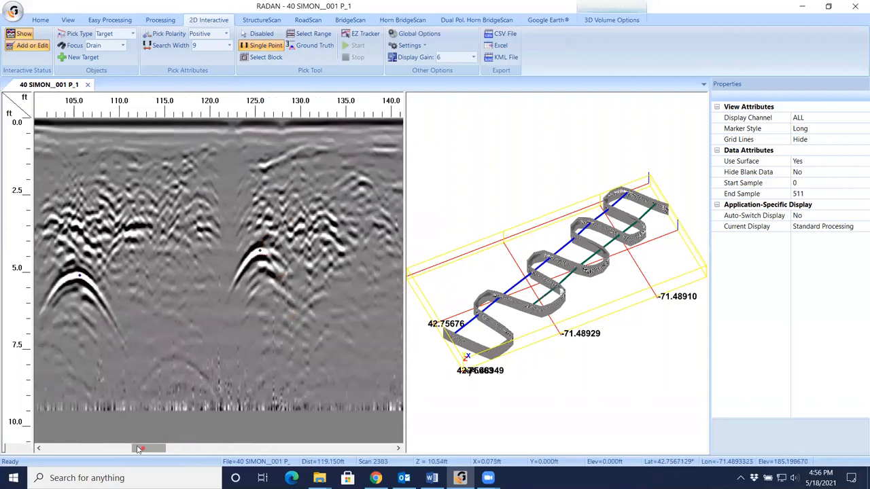
left_click_drag(142, 448, 99, 448)
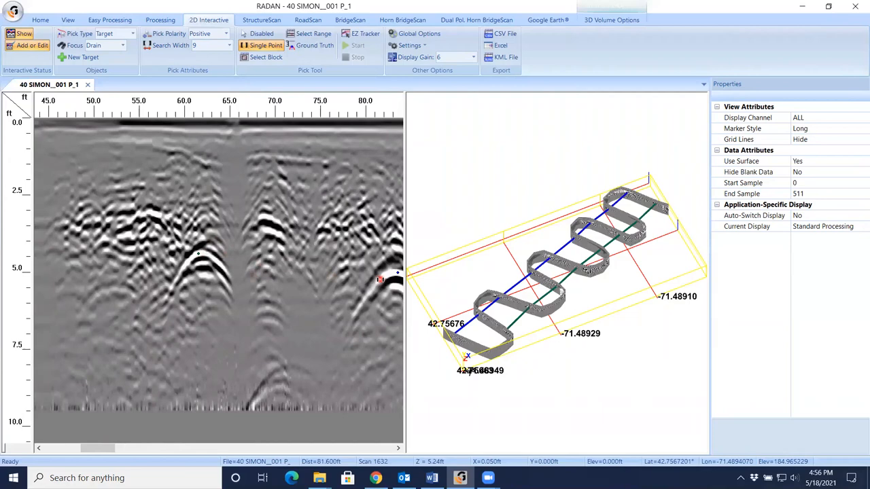
left_click(355, 155)
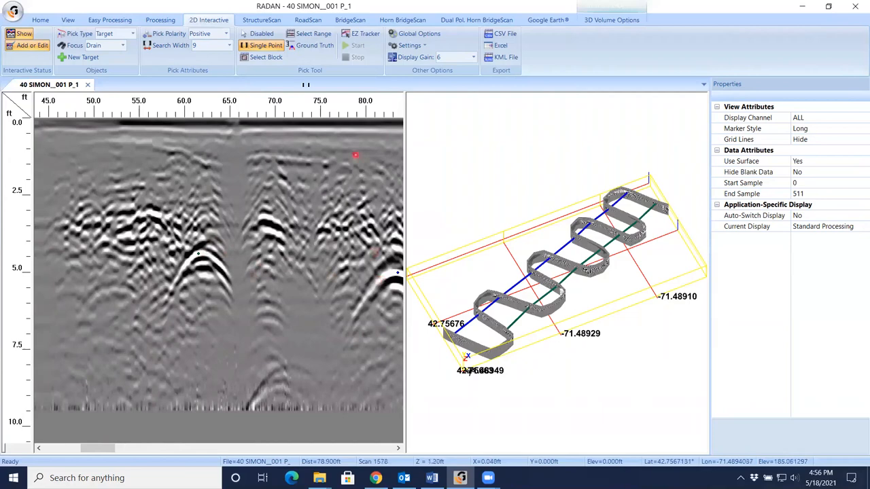
mouse_move(261, 33)
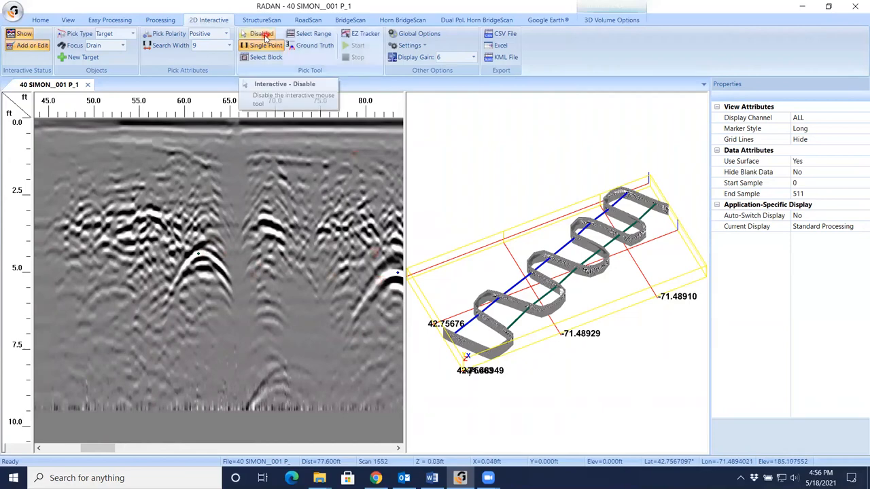
Disable target picking and show Google Earth export options with targets and GPS path checked
left_click(262, 33)
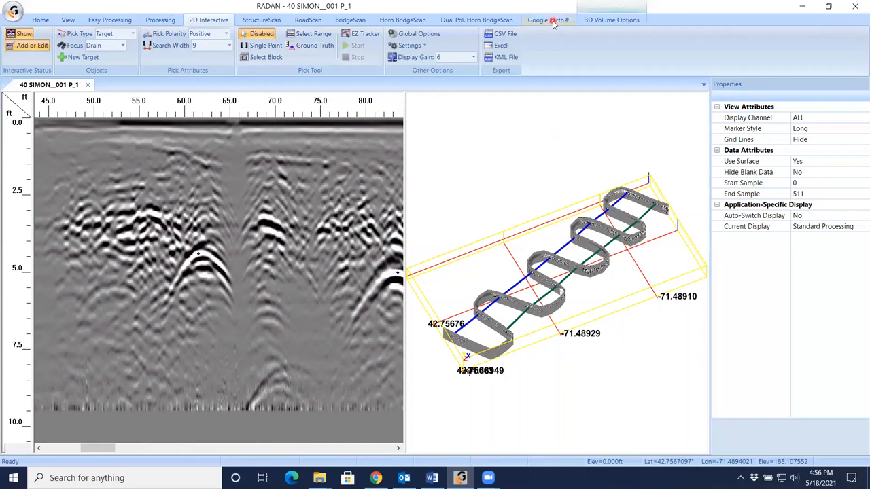
left_click(548, 20)
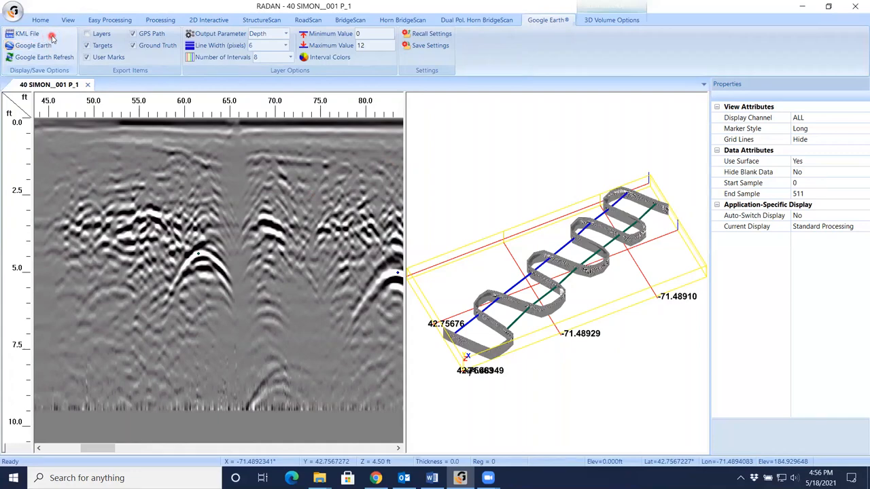
Export the GPS path and Water/Drain targets to a KML file, launching Google Earth
left_click(32, 45)
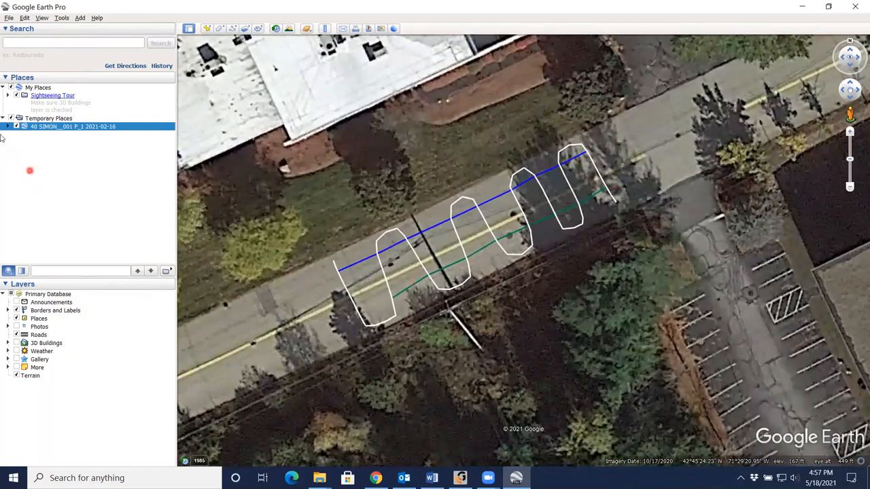
Expand the 40 SIMON layer and Targets folder, then bring up the Water target's options
left_click(7, 127)
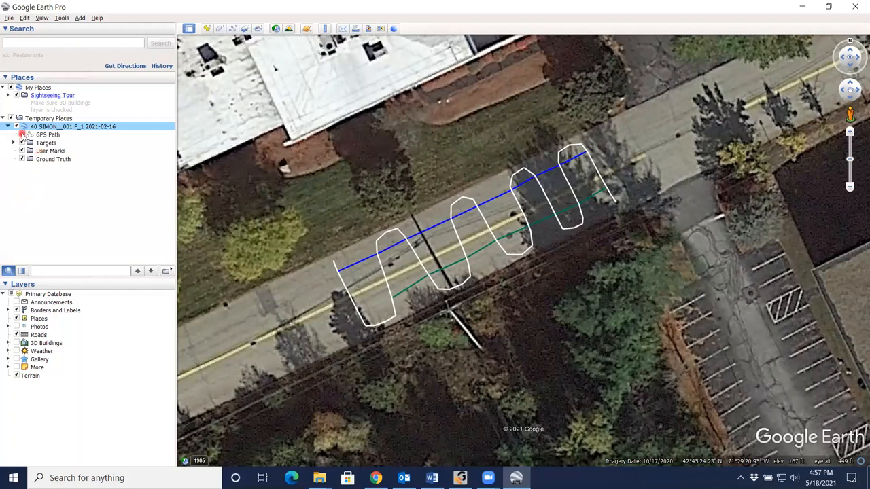
left_click(23, 135)
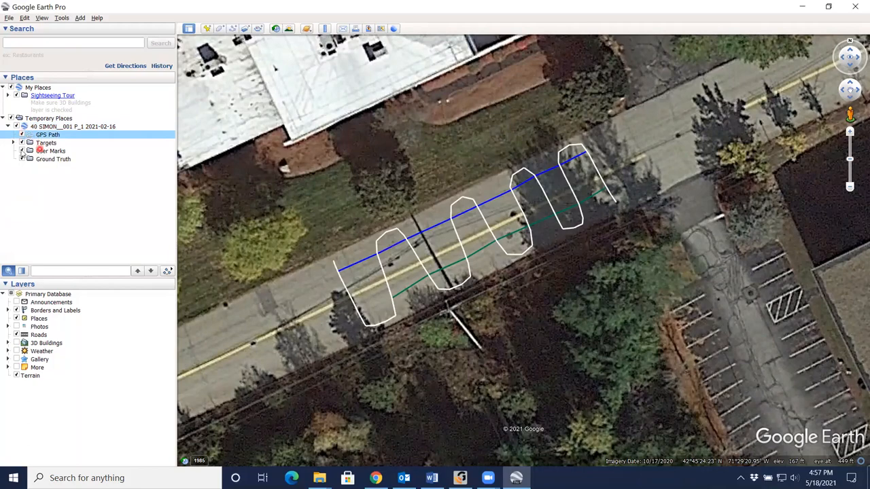
left_click(22, 143)
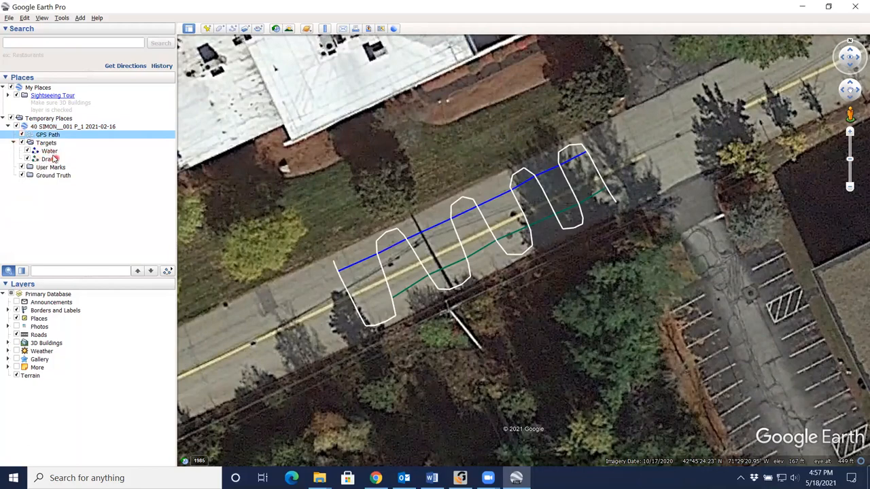
right_click(47, 151)
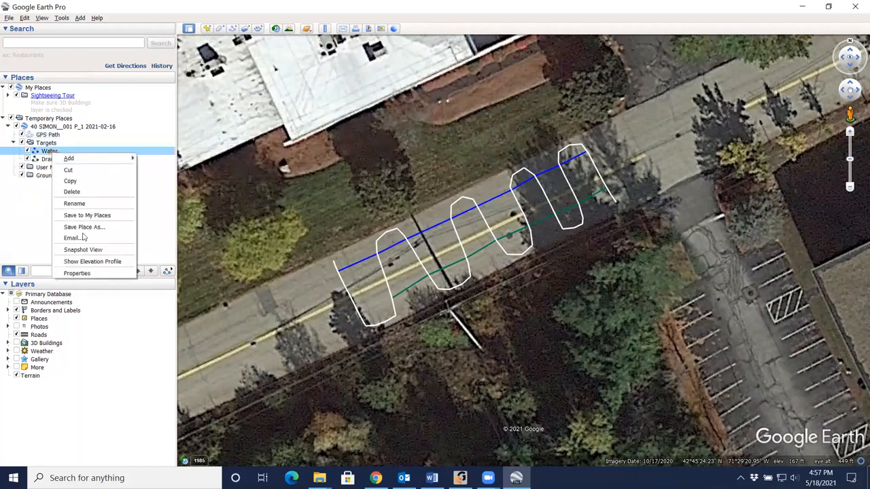
left_click(77, 273)
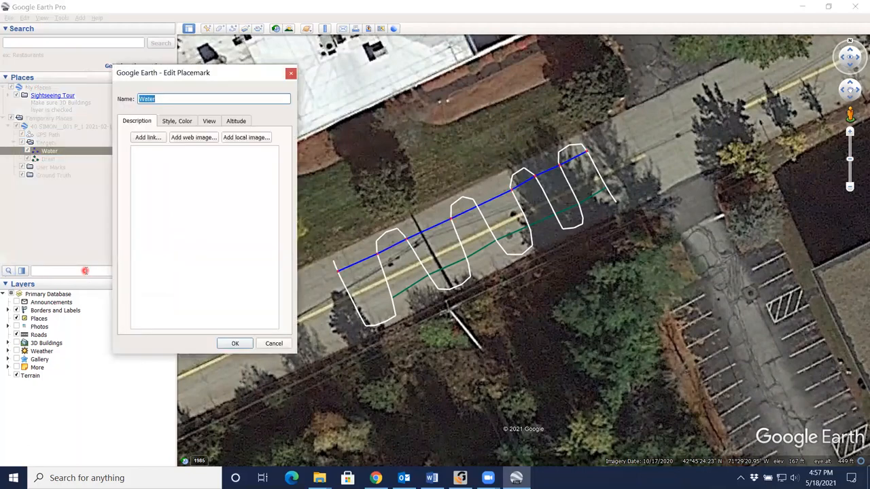
left_click(177, 121)
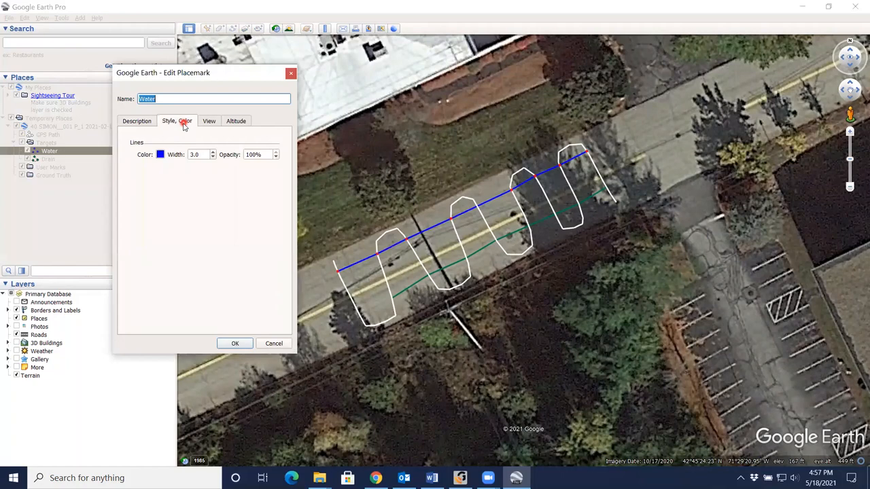
left_click(212, 152)
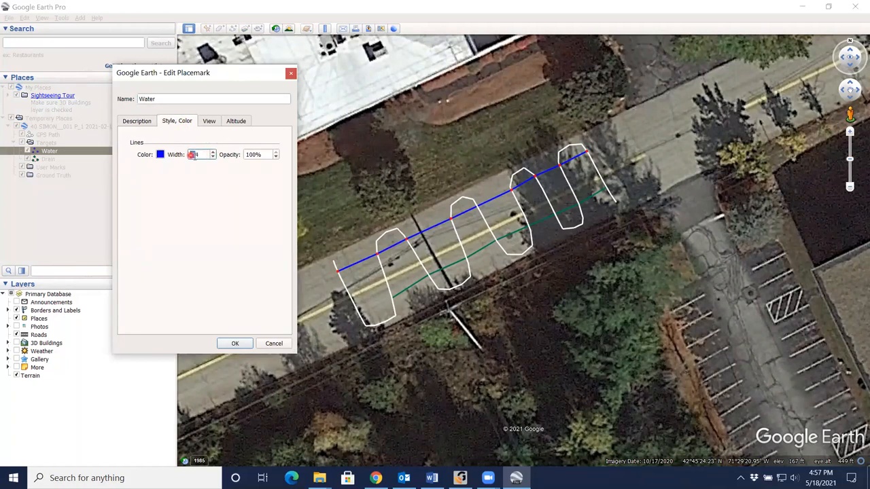
left_click(212, 152)
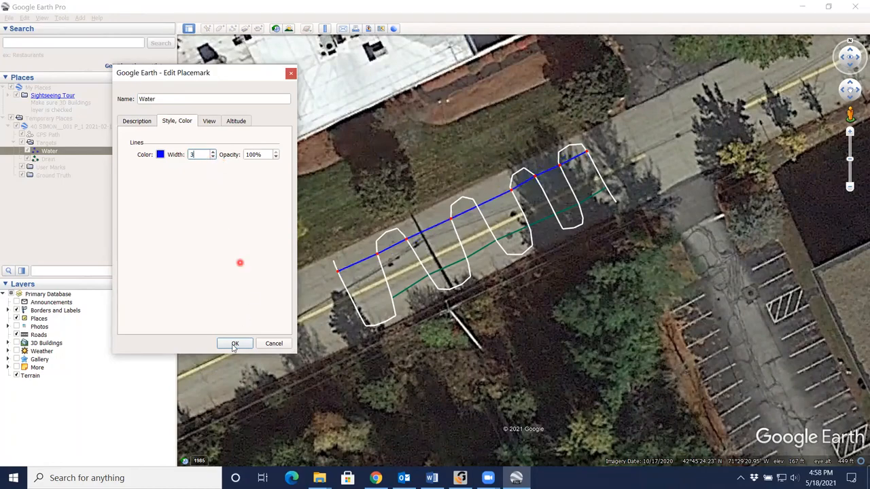
left_click(234, 343)
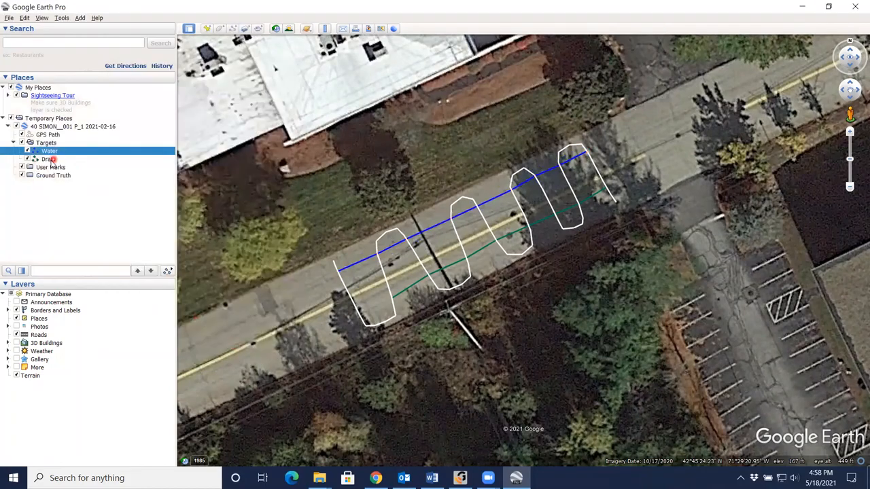
right_click(48, 159)
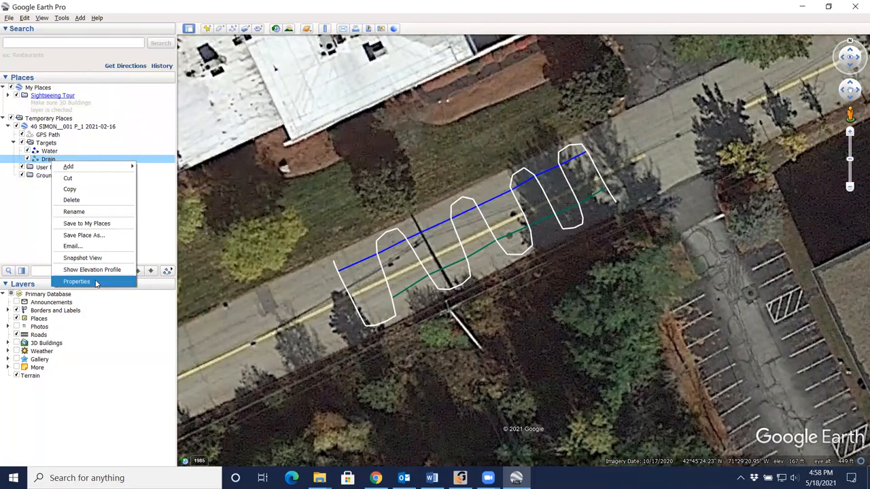
left_click(76, 281)
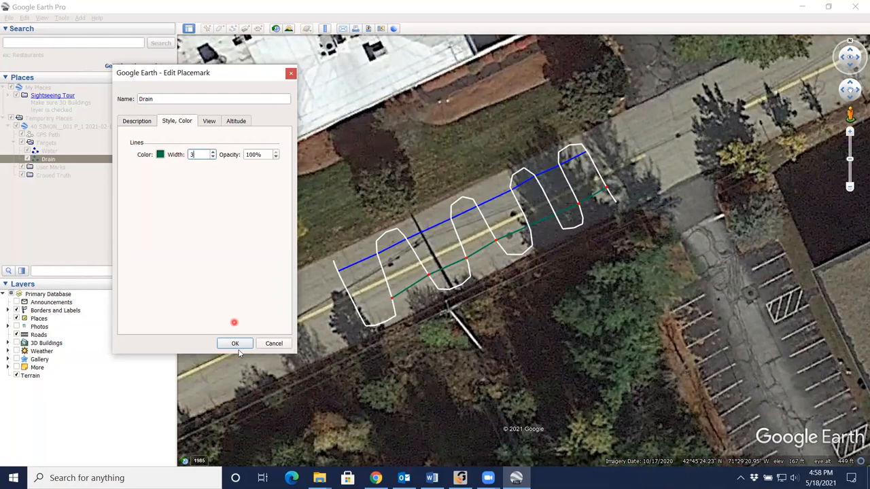
left_click(236, 343)
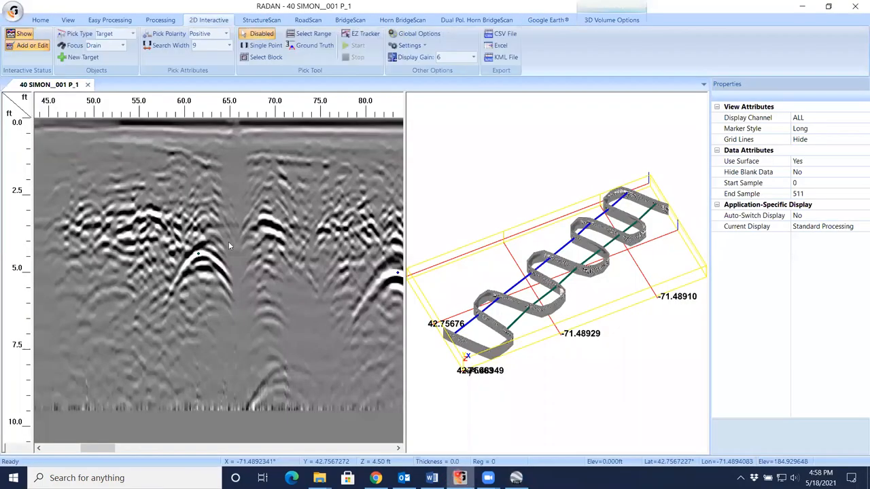
Turn off RADAN's 3D View, then return to Google Earth Pro's map
left_click(40, 19)
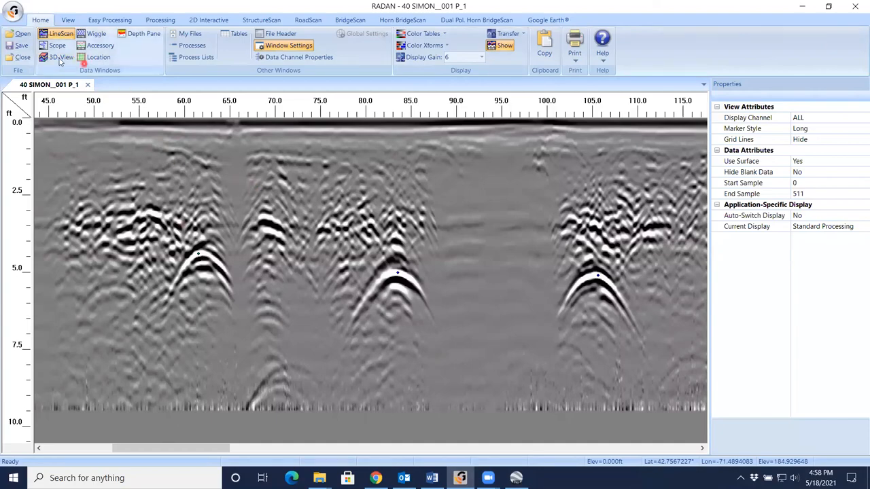
left_click(61, 57)
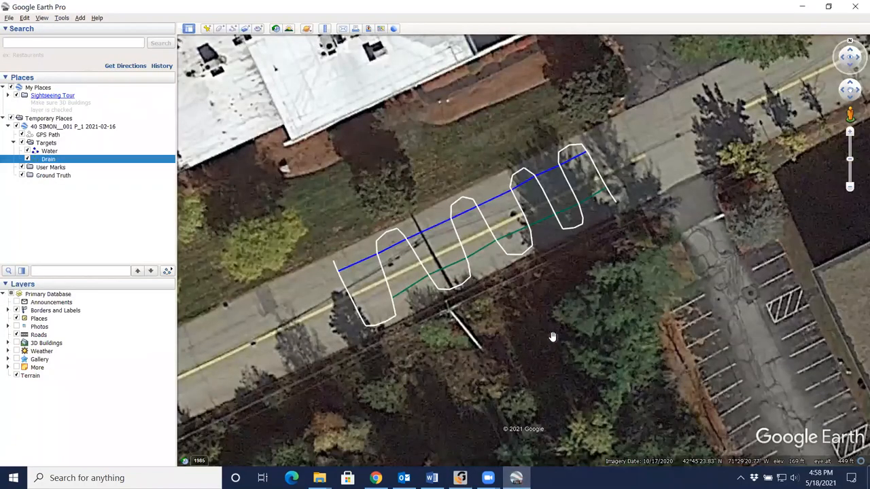
left_click(489, 279)
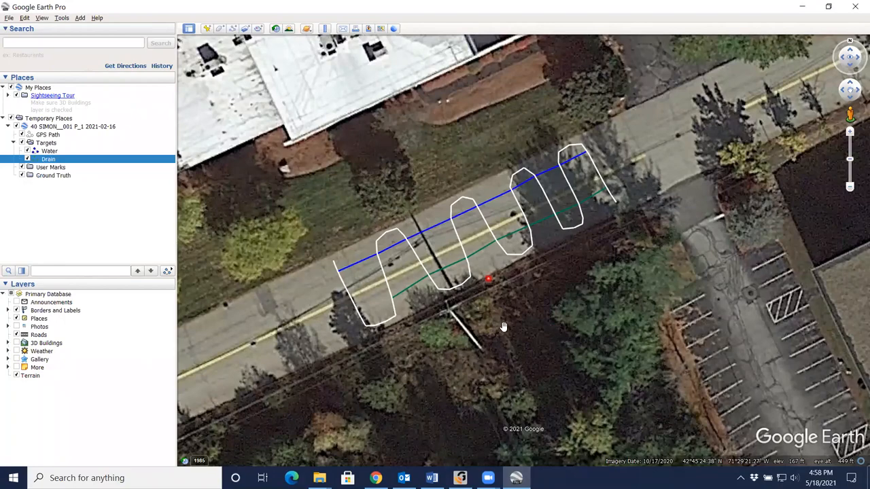